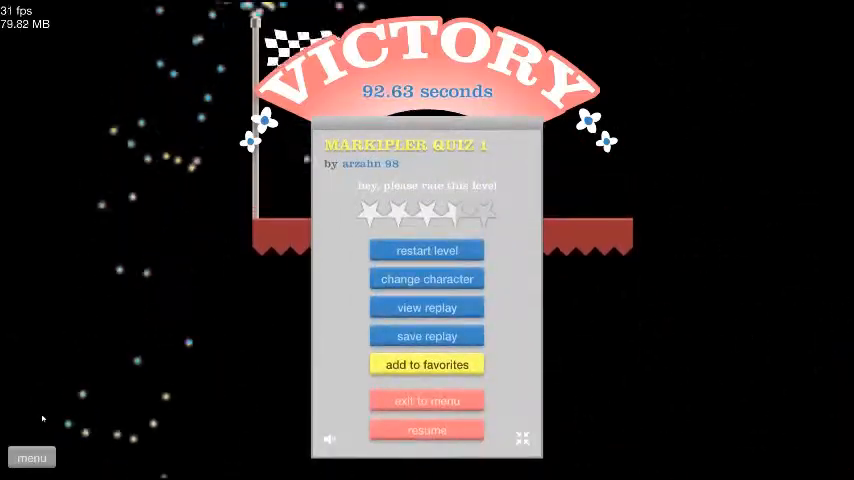
- Leave the Markiplier Quiz 1 victory screen and return to the markiplier level list
{"action": "left_click", "coordinate": [426, 400]}
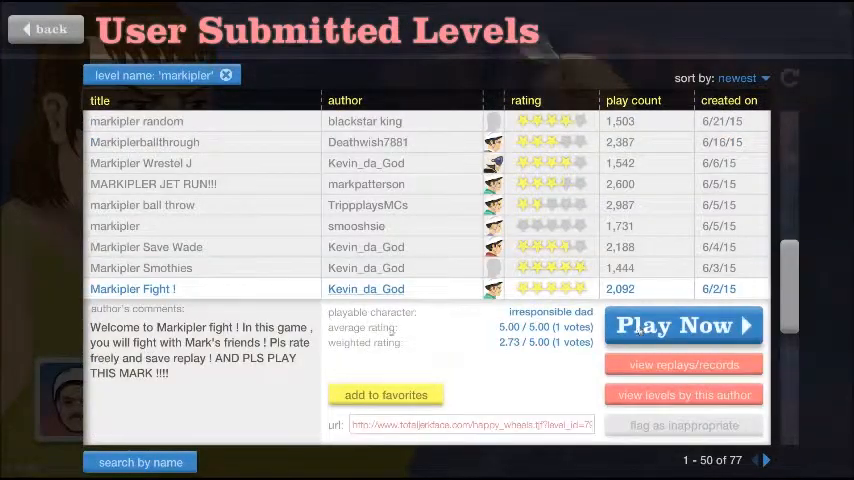
- Play the chosen Markiplier jet-fall level, then quit back to the markiplier results
{"action": "left_click", "coordinate": [684, 324]}
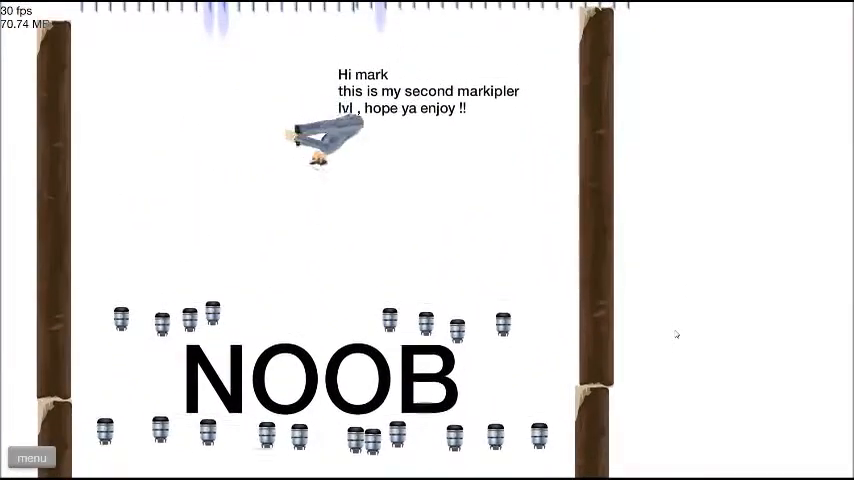
{"action": "left_click", "coordinate": [32, 456]}
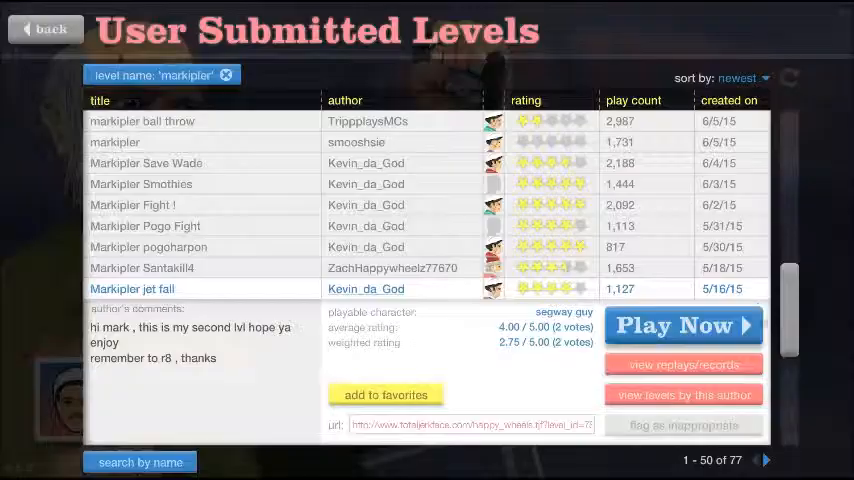
- Play through the next Markiplier level from the search results
{"action": "left_click", "coordinate": [684, 324]}
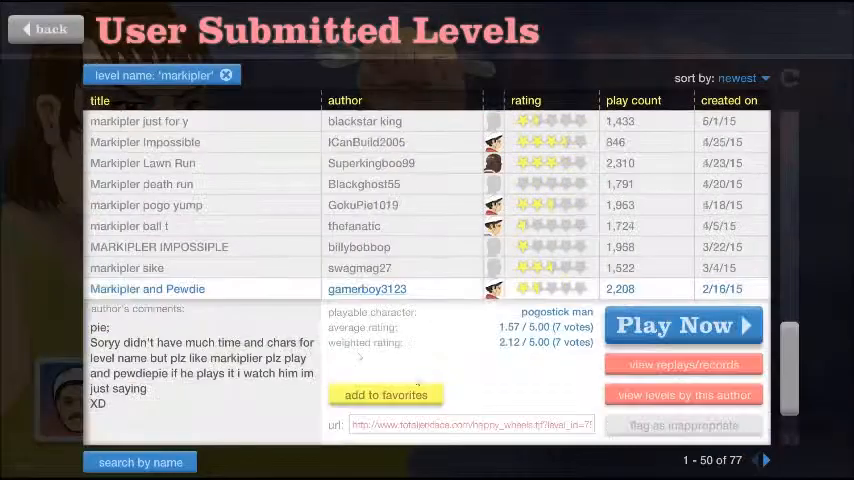
- Start the markiplier spike fall level by Banfinns101 and finish it in 5.00 seconds
{"action": "scroll", "scroll_direction": "down", "scroll_amount": 3}
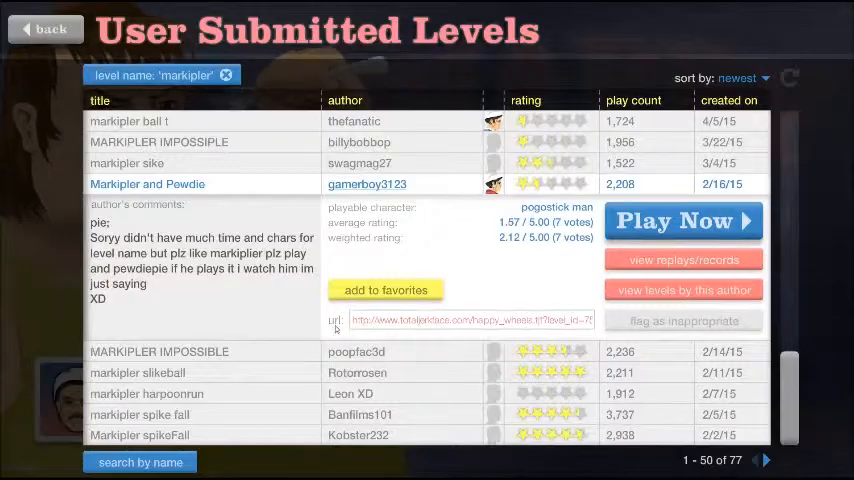
{"action": "left_click", "coordinate": [684, 220]}
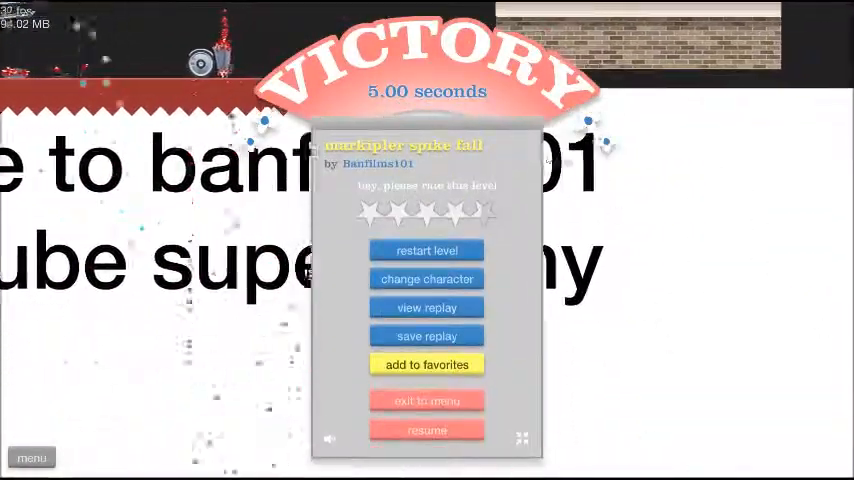
- Leave the spike fall victory and beat the soccer-ball Markiplier level in 5.03 seconds
{"action": "left_click", "coordinate": [428, 430]}
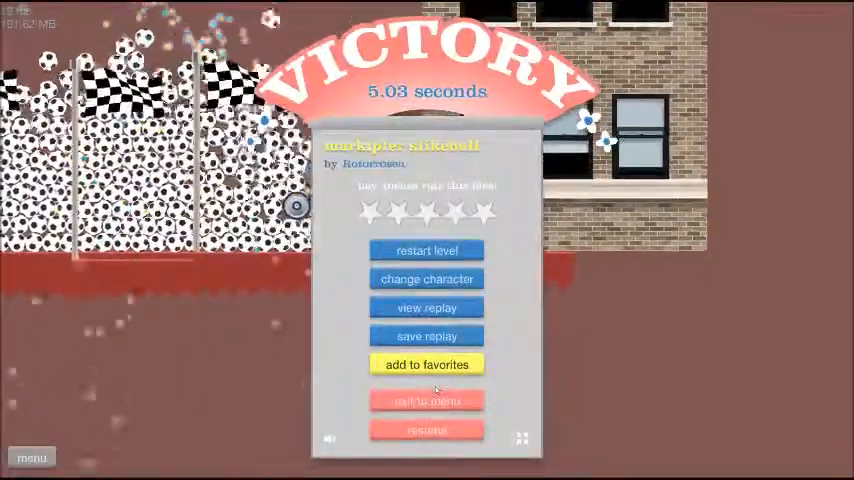
- Replay the soccer-ball level to a 4.67-second win, then return to the main menu
{"action": "left_click", "coordinate": [428, 250]}
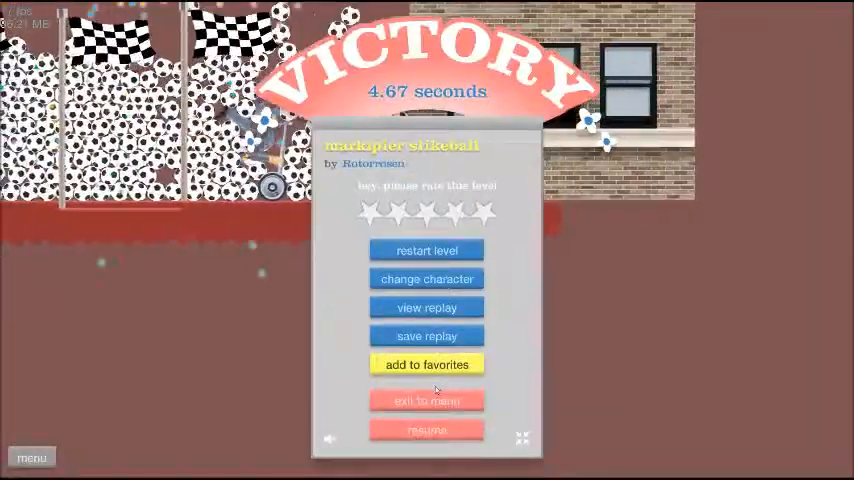
{"action": "left_click", "coordinate": [428, 400]}
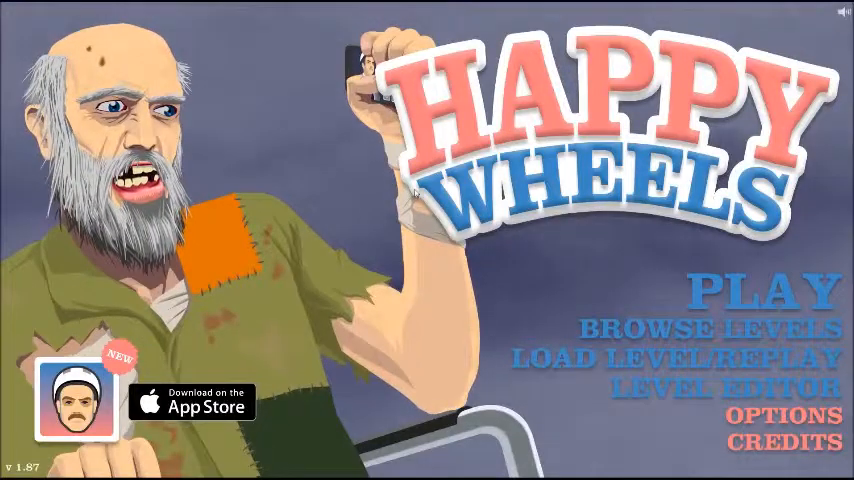